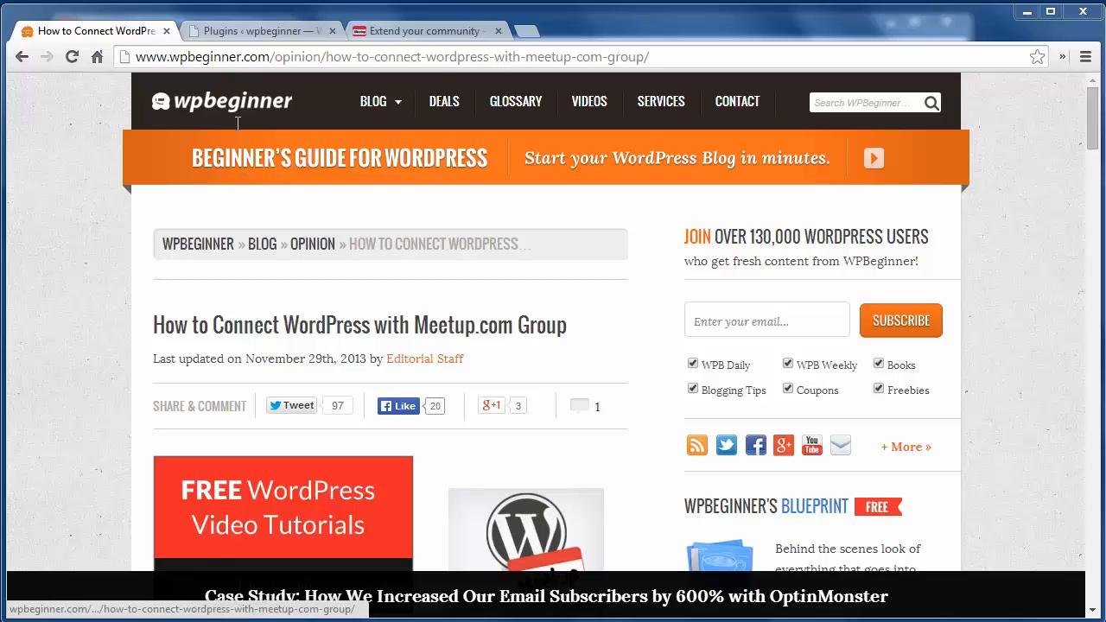
- Check the plugins list shows Meetup Widgets active, then switch to the Meetup OAuth registration page
left_click(259, 31)
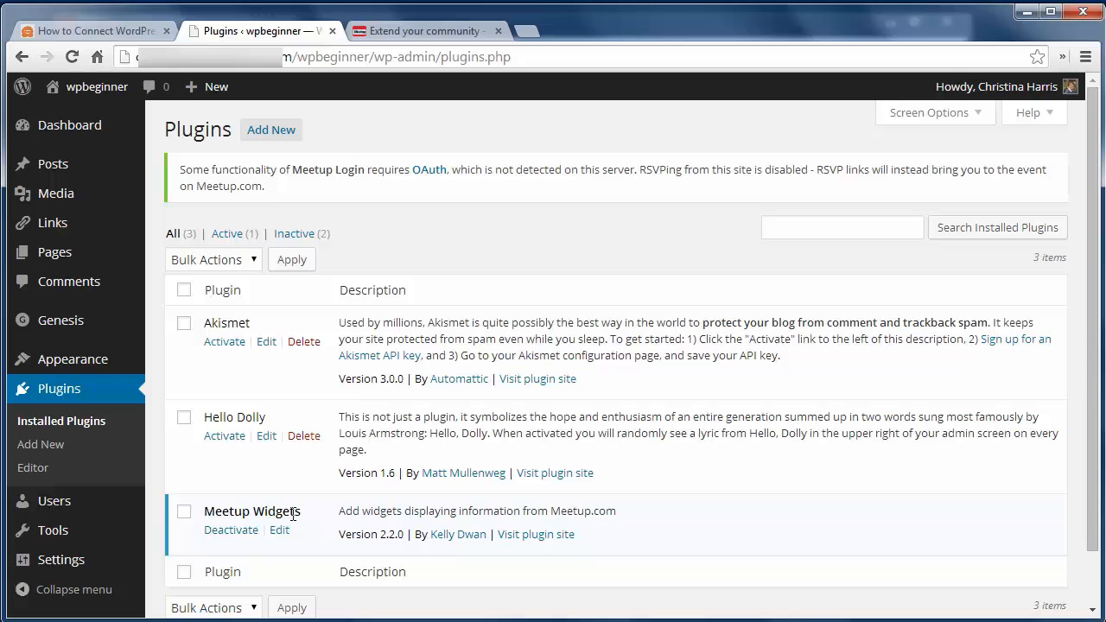
left_click(424, 31)
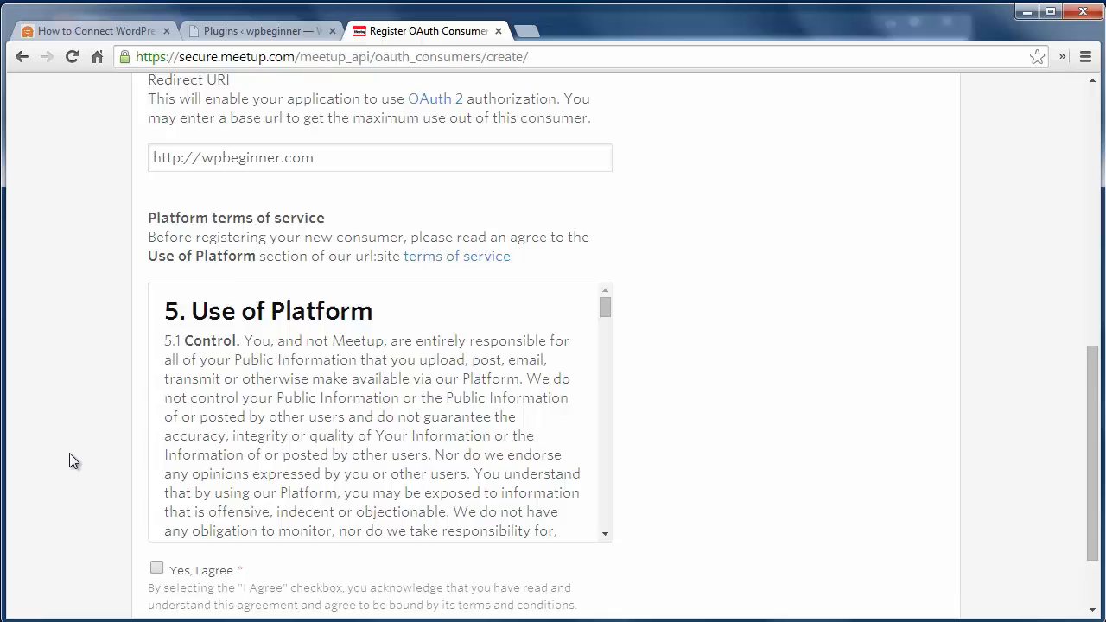
- Agree to the platform terms and register the WordPress Group OAuth consumer, then return to WordPress
scroll("down", 3)
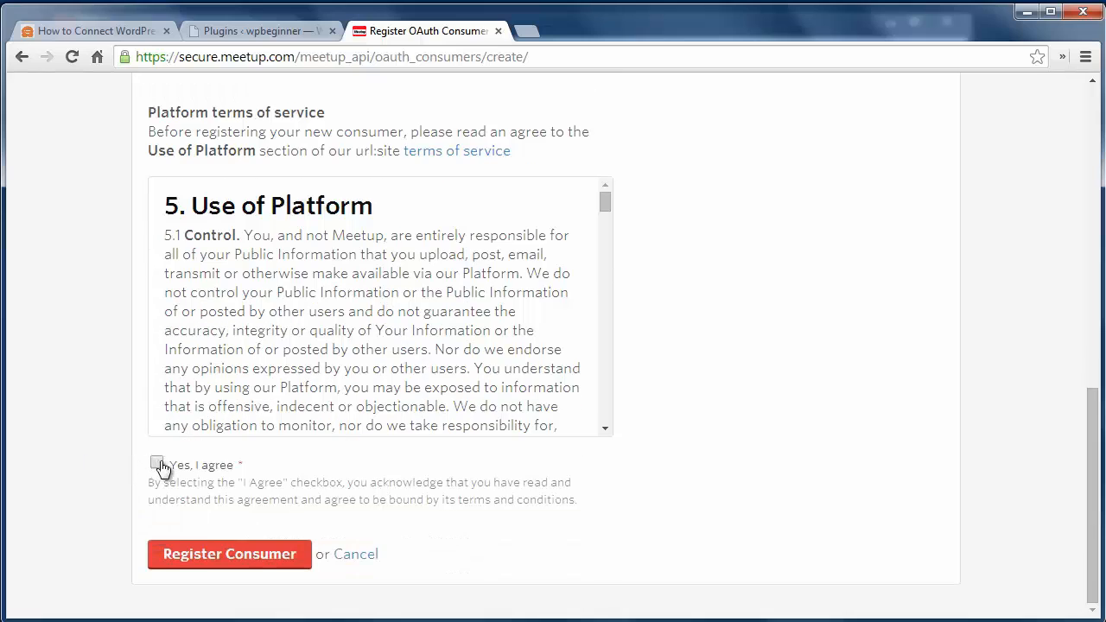
left_click(156, 463)
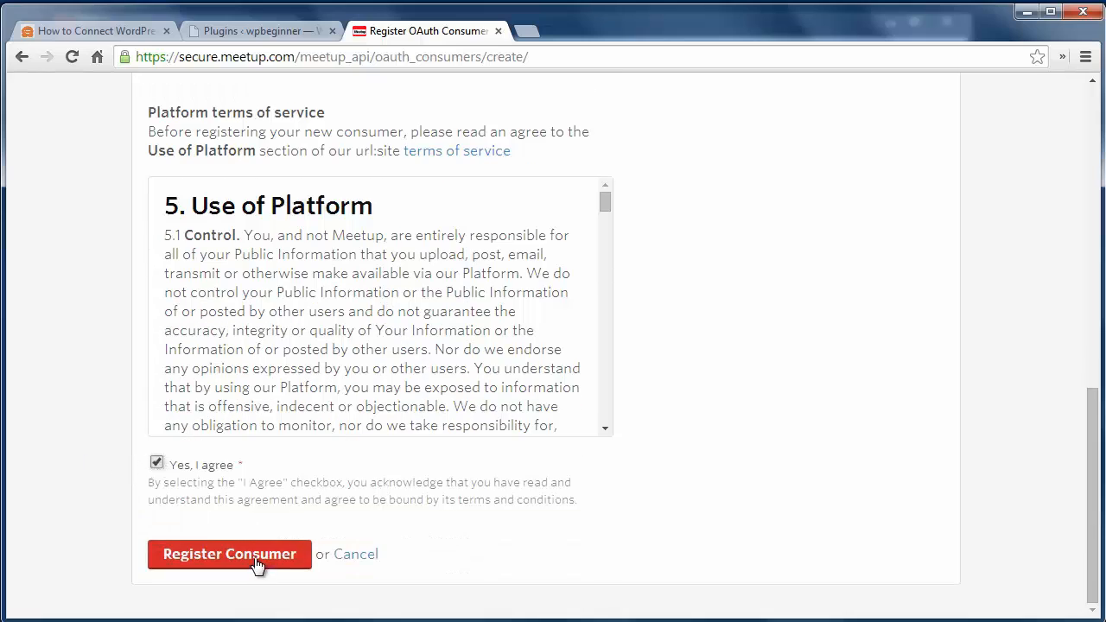
left_click(228, 553)
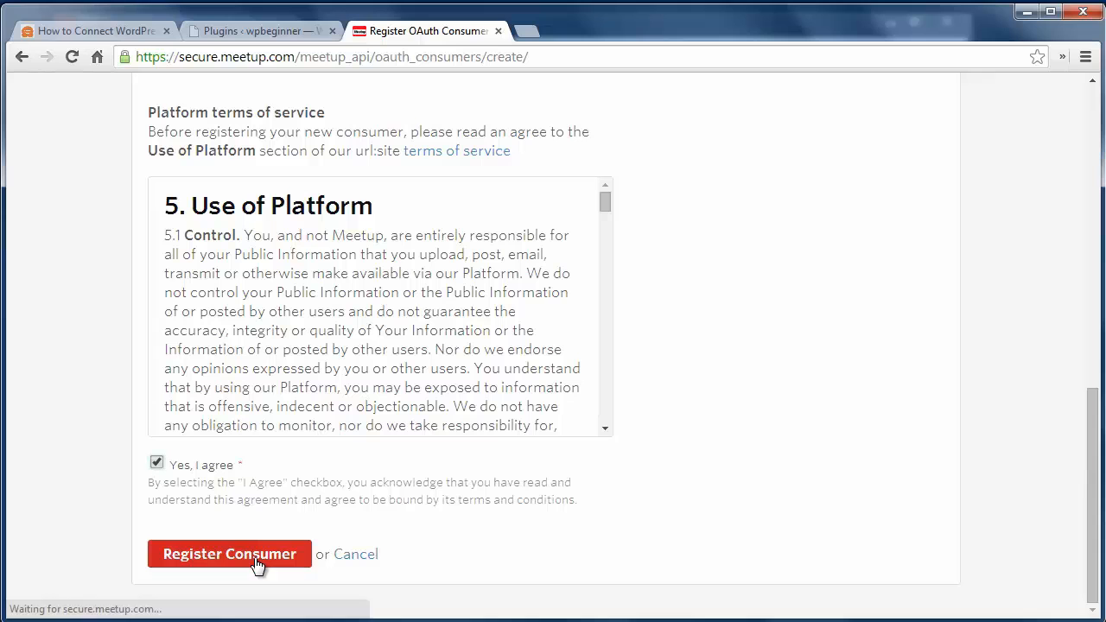
left_click(228, 553)
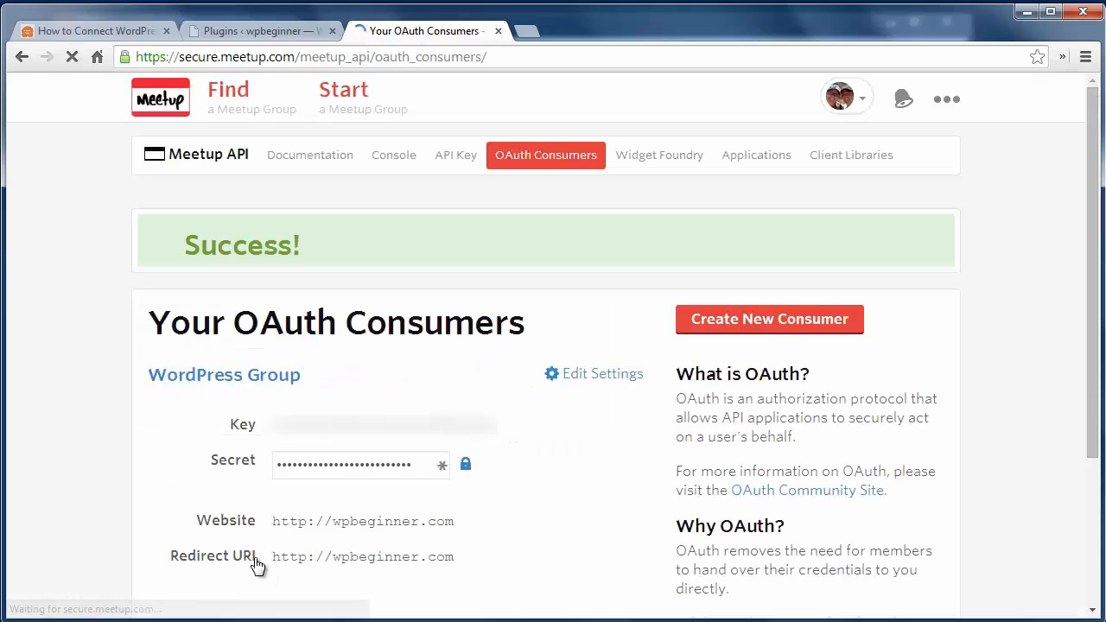
left_click(259, 31)
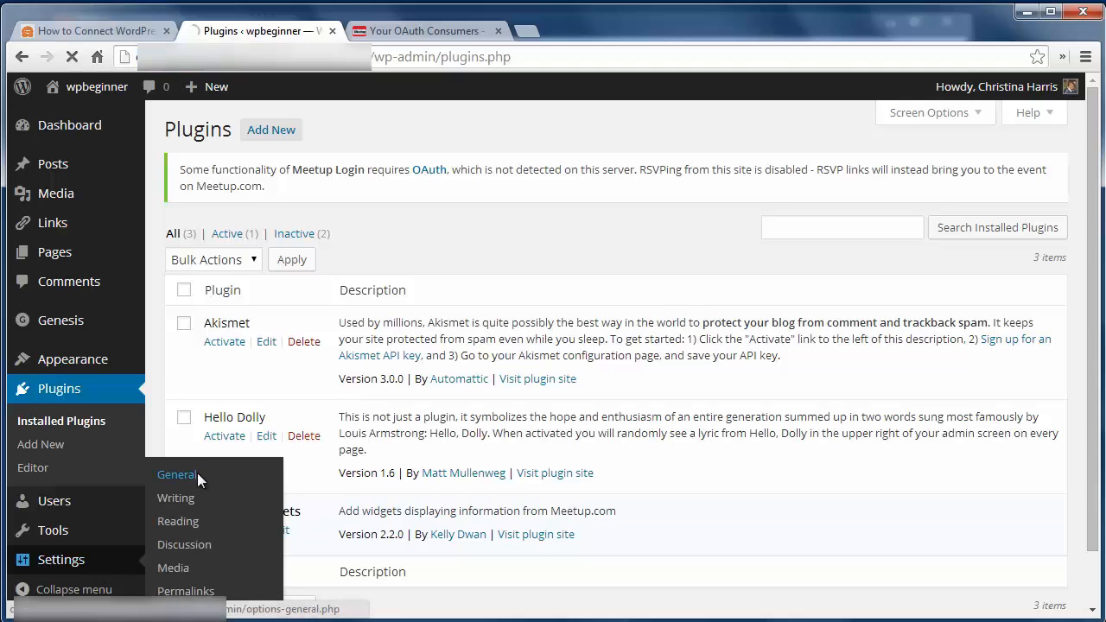
- Leave the plugins list via the admin sidebar Settings menu toward the dashboard
left_click(176, 473)
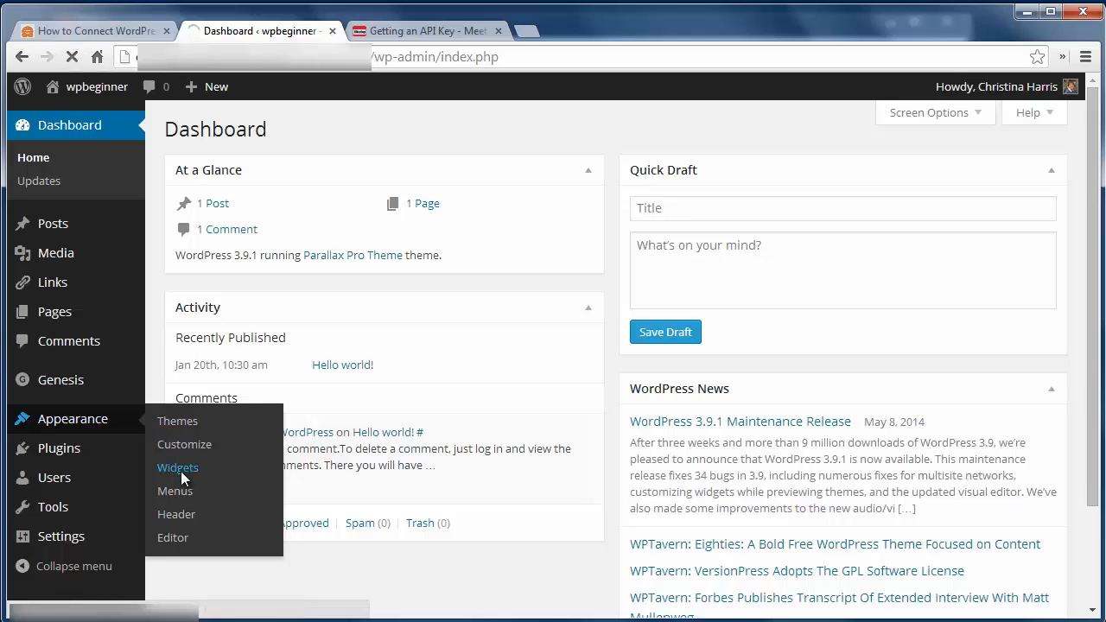
- Go to Appearance > Widgets and scroll to the Meetup event widgets
left_click(176, 466)
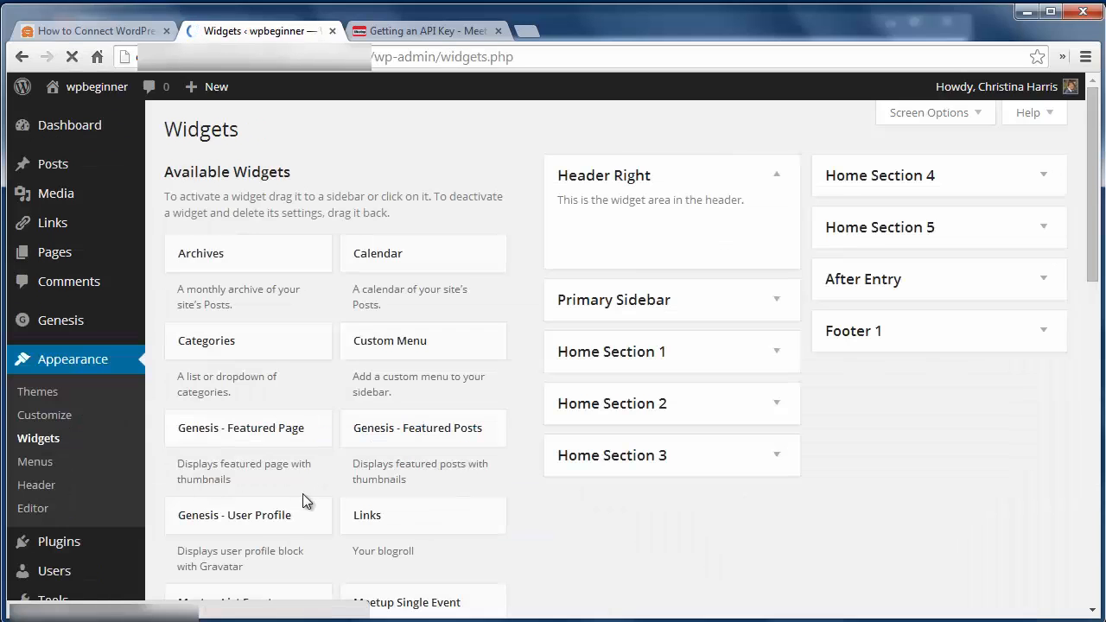
scroll("down", 3)
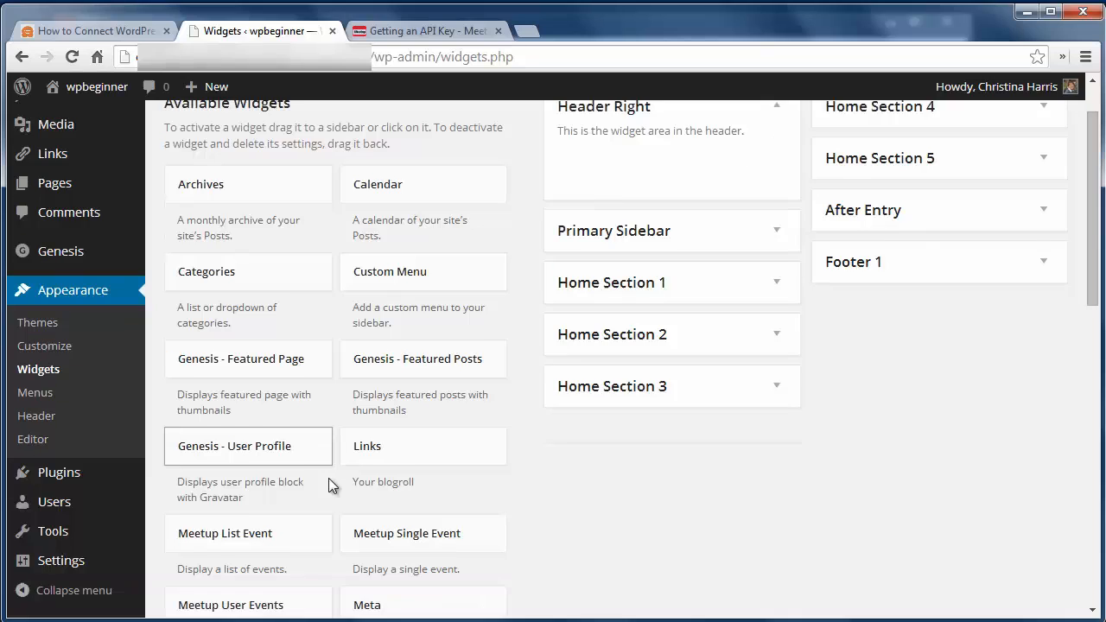
scroll("down", 3)
type("www.meetup.com/")
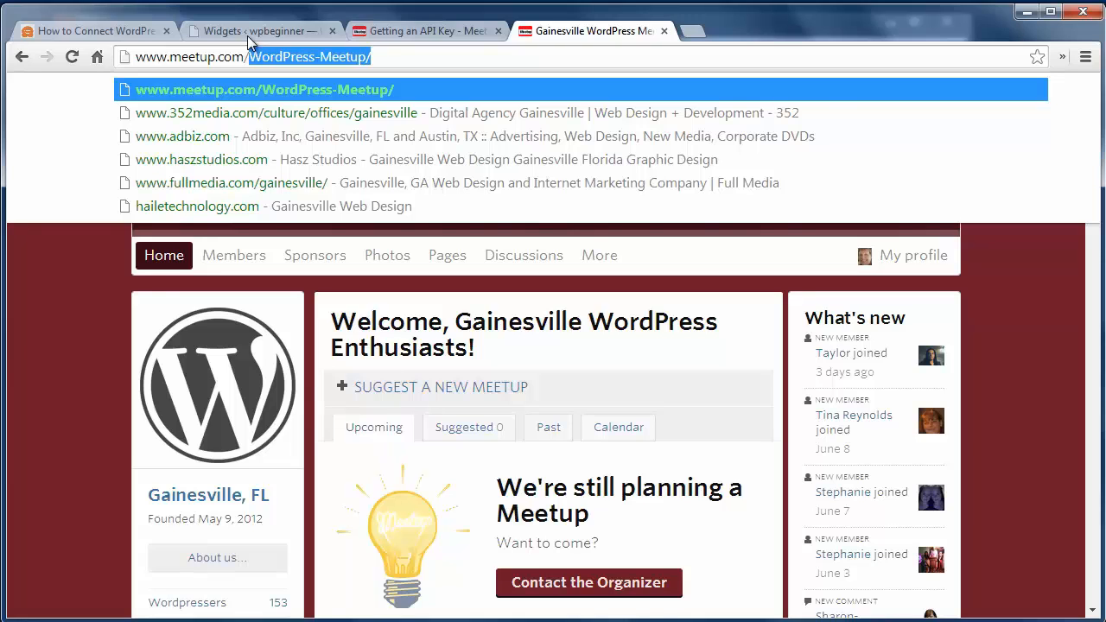
- Enter WordPress-Meetup as the List Event widget's group ID and fetch the event ID from Meetup
left_click(256, 31)
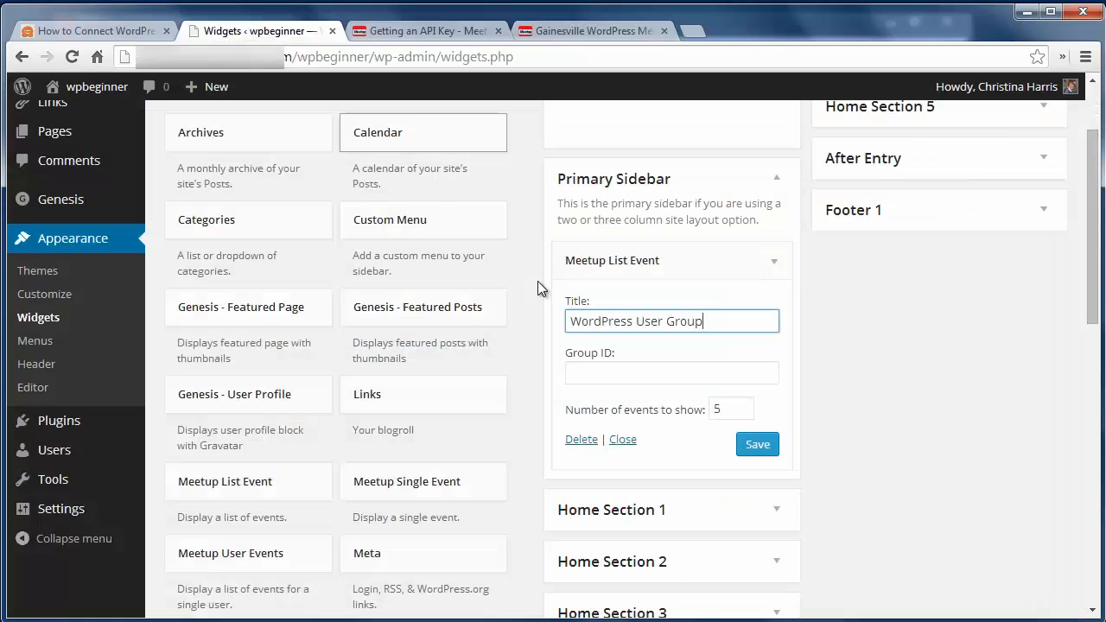
type("WordPress-Meetup/")
type("Upcoming Meetup")
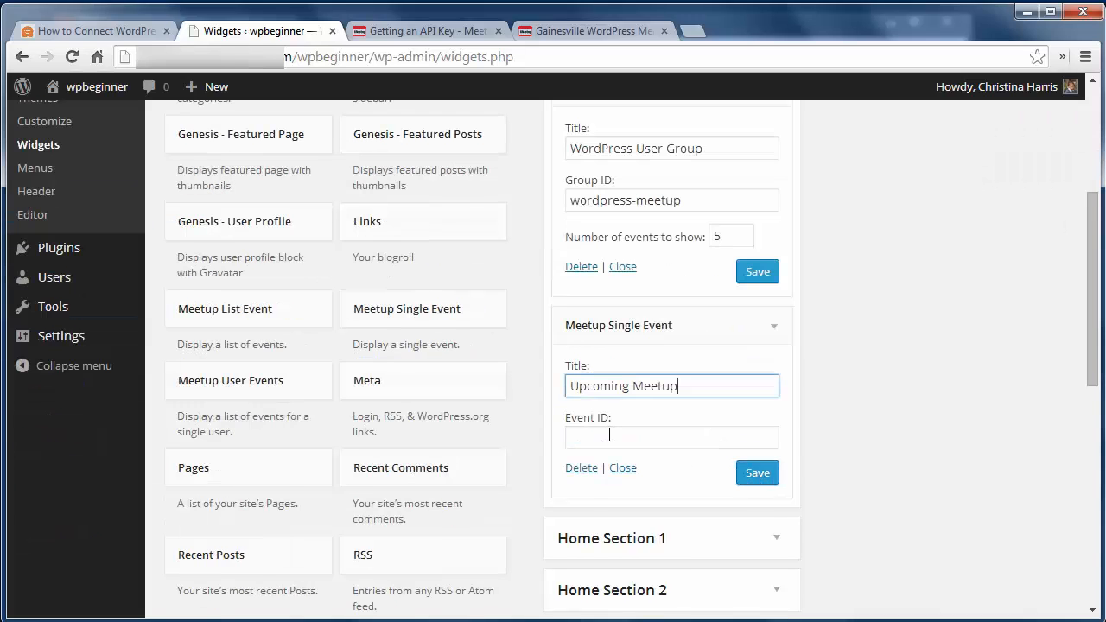
left_click(670, 435)
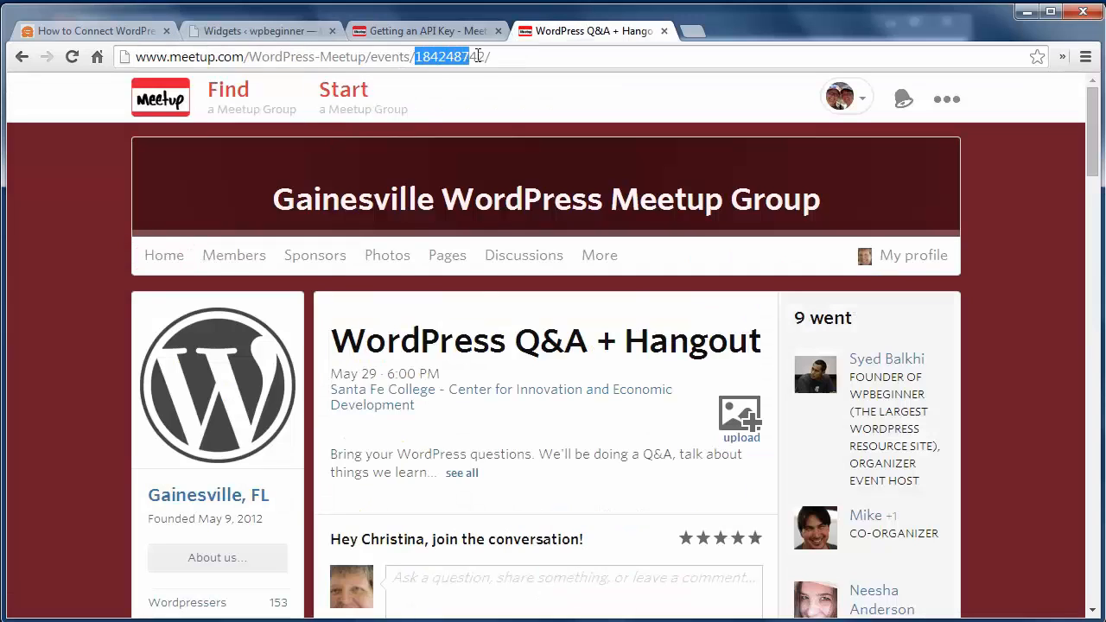
left_click(251, 31)
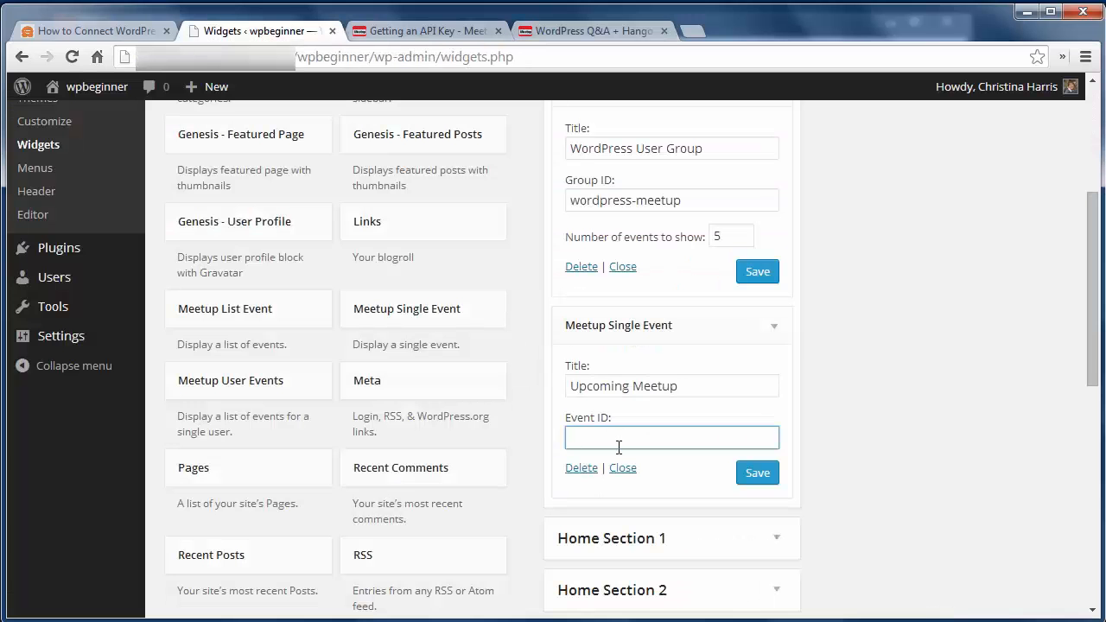